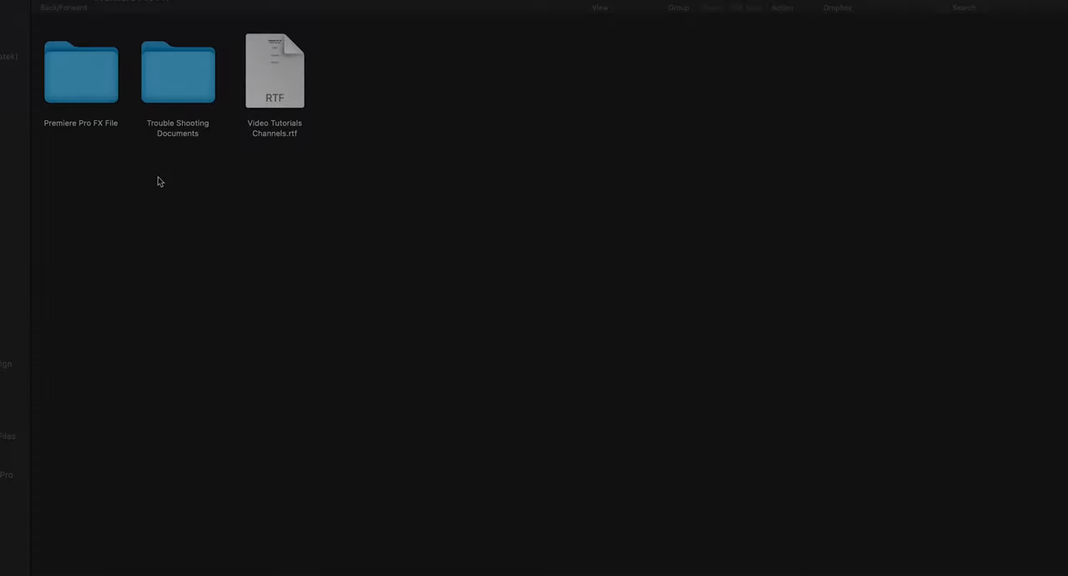
Open the Premiere Pro FX File folder and its Install CSXS First (Mac) subfolder in Finder.
left_click(81, 71)
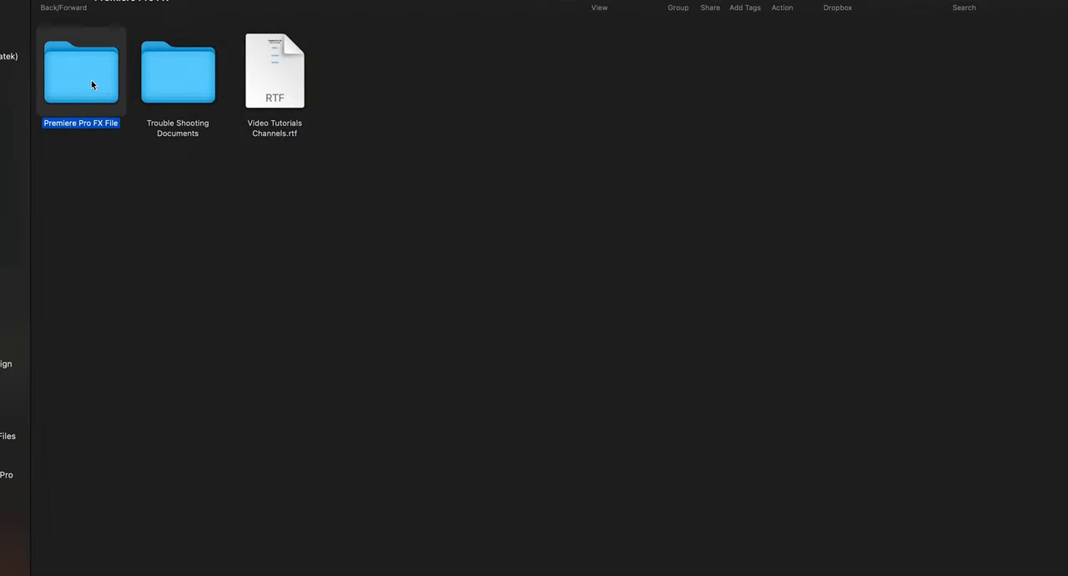
double_click(80, 70)
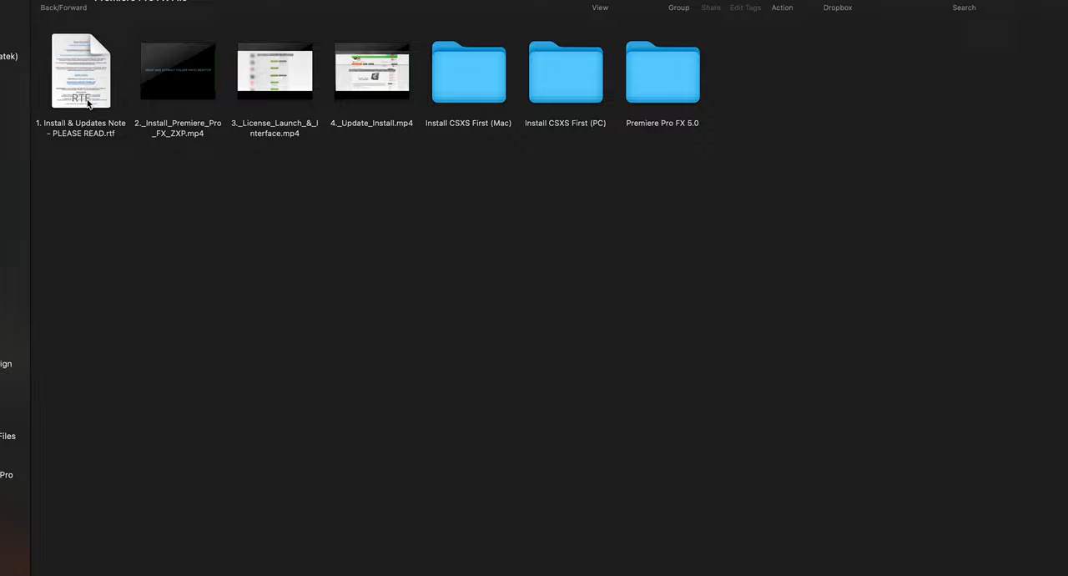
mouse_move(471, 119)
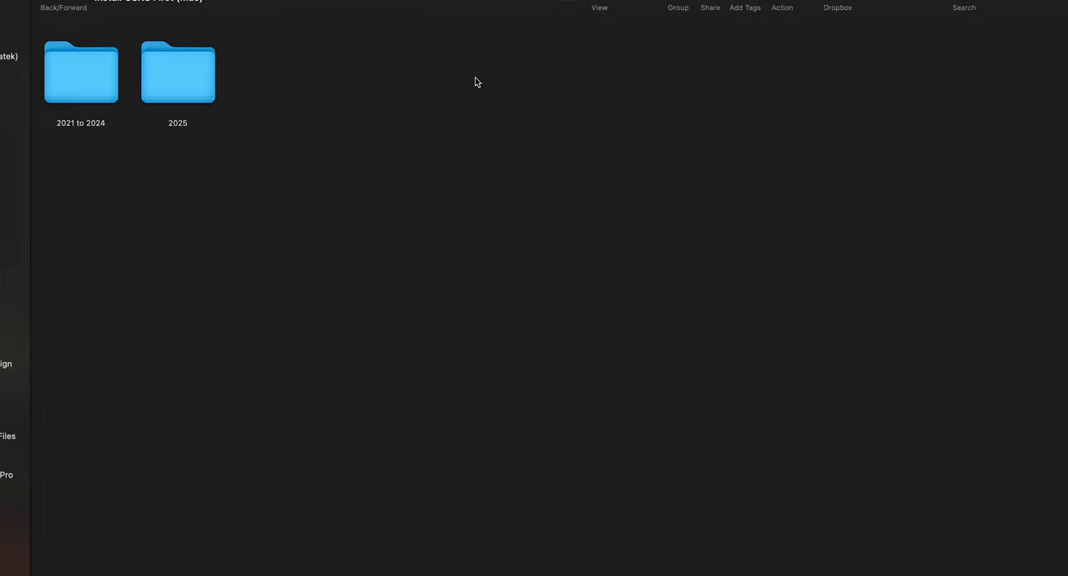
left_click(80, 73)
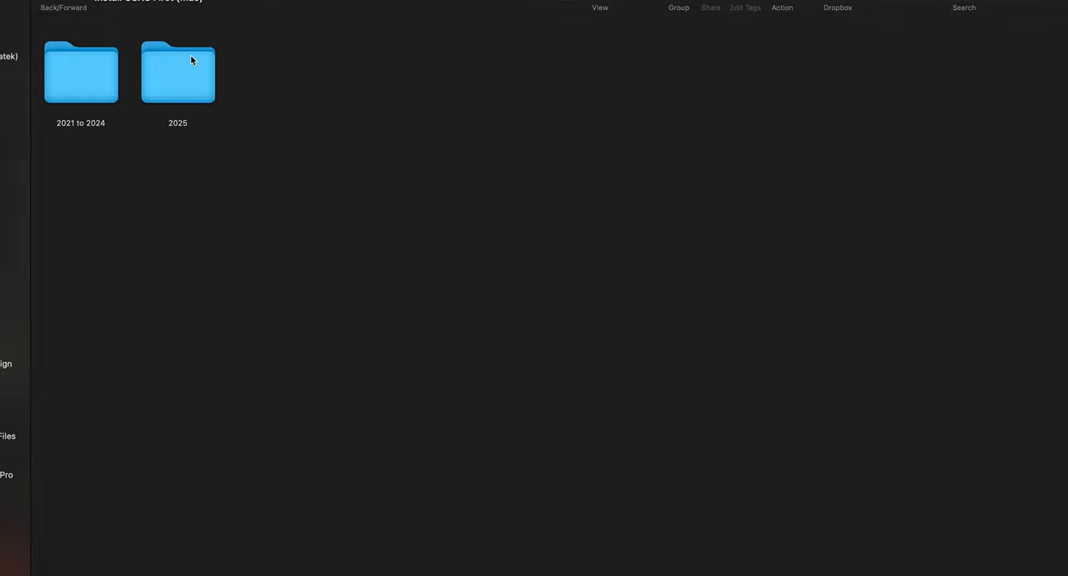
Open the 2025 folder to reach Premiere Pro FX.zxp and its README.
double_click(177, 72)
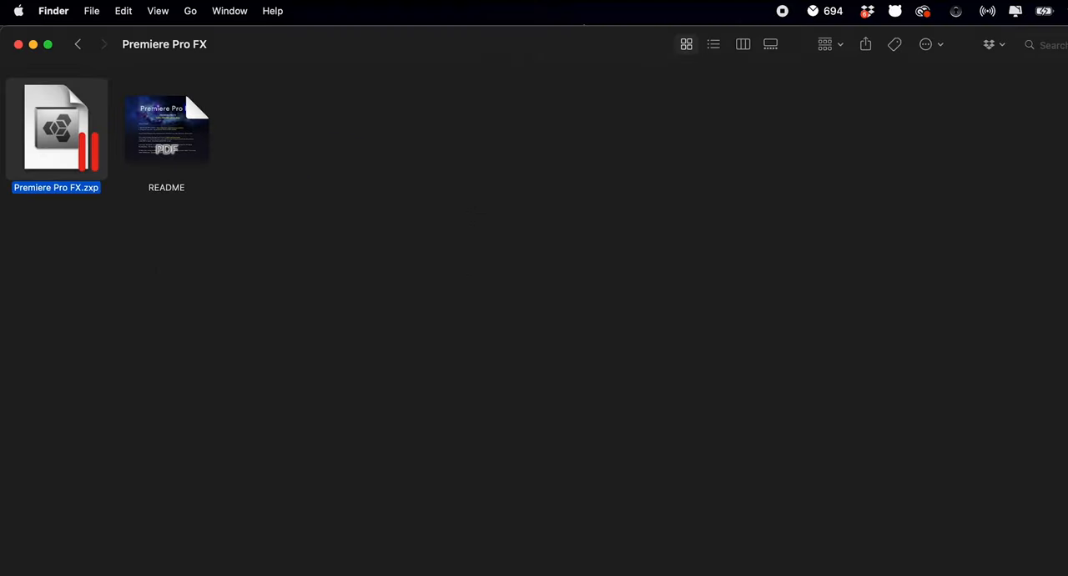
Load Premiere Pro FX.zxp into ZXP Installer for inspection.
double_click(57, 126)
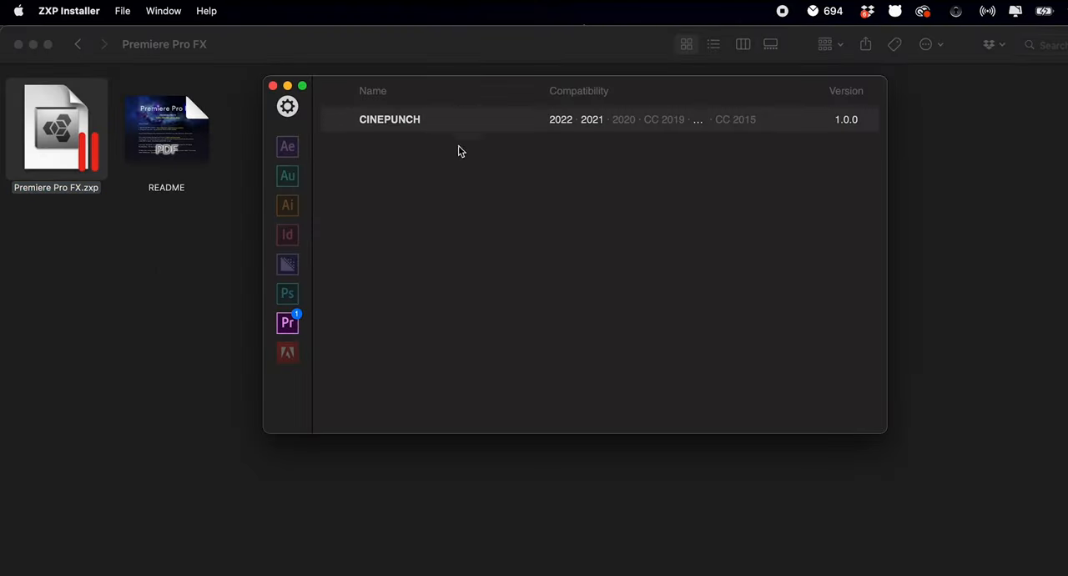
double_click(57, 127)
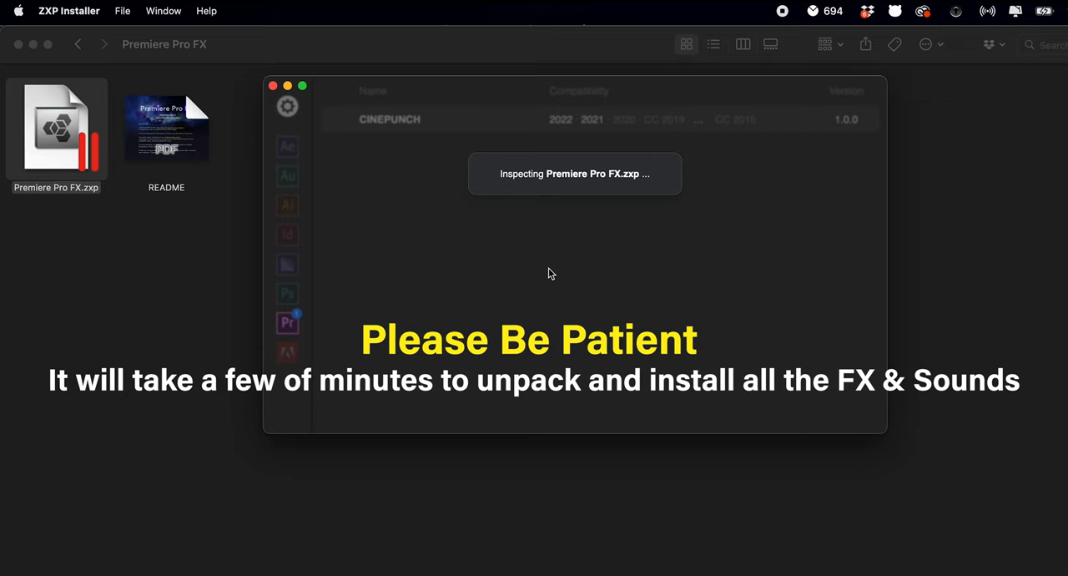
mouse_move(596, 237)
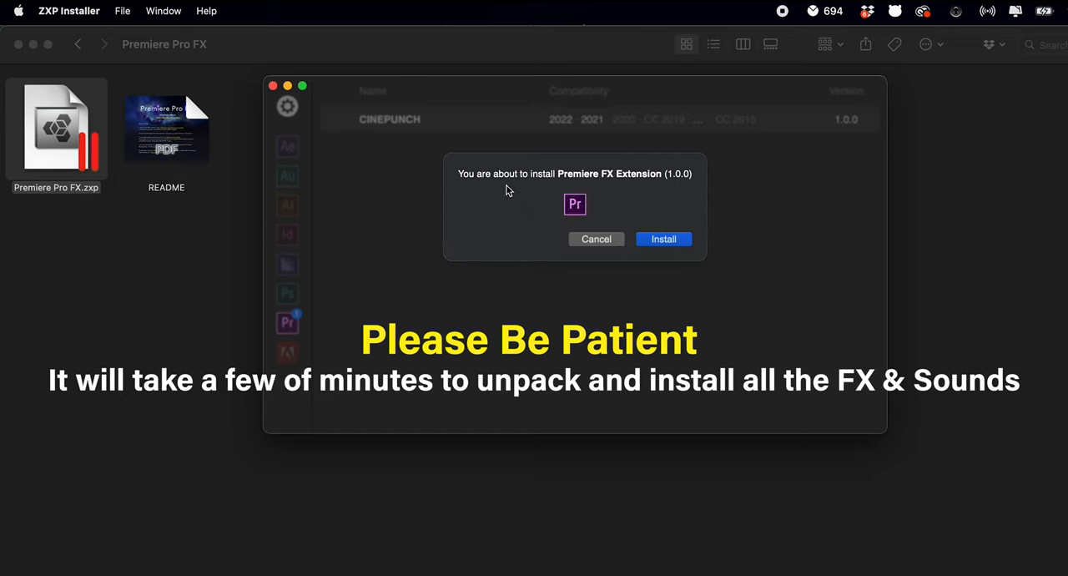
Confirm installing Premiere FX Extension 1.0.0 and dismiss the success message.
left_click(664, 239)
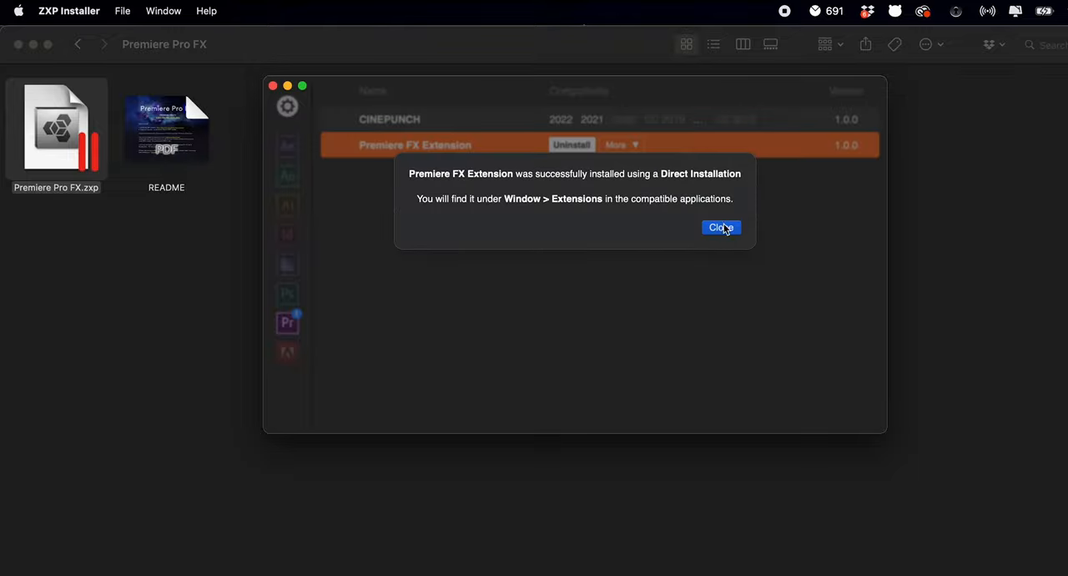
left_click(721, 227)
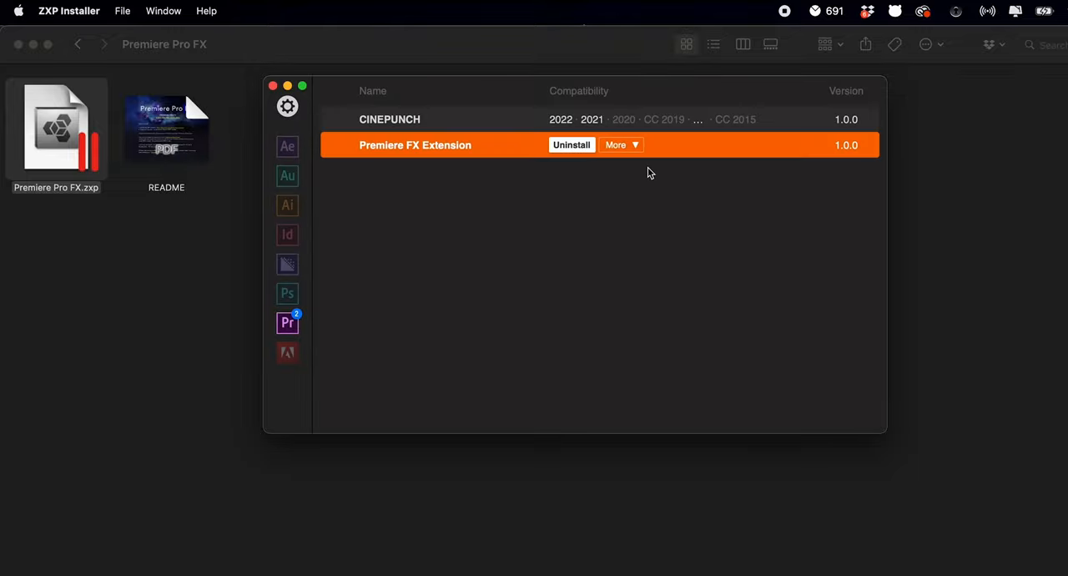